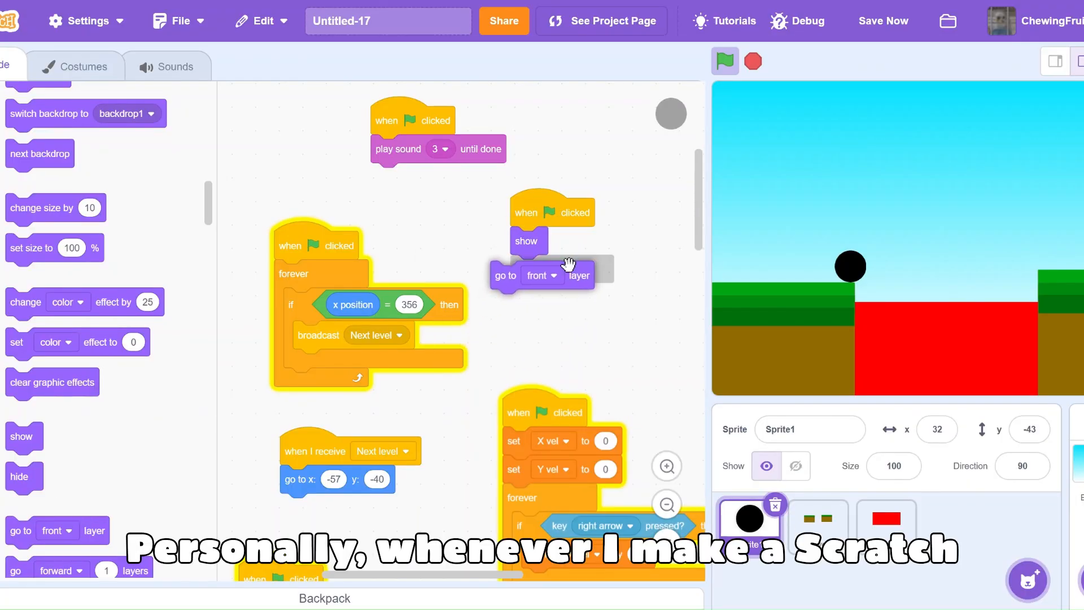
- Scroll to the Stage and bring its sky backdrop into the paint editor
scroll("up", 3)
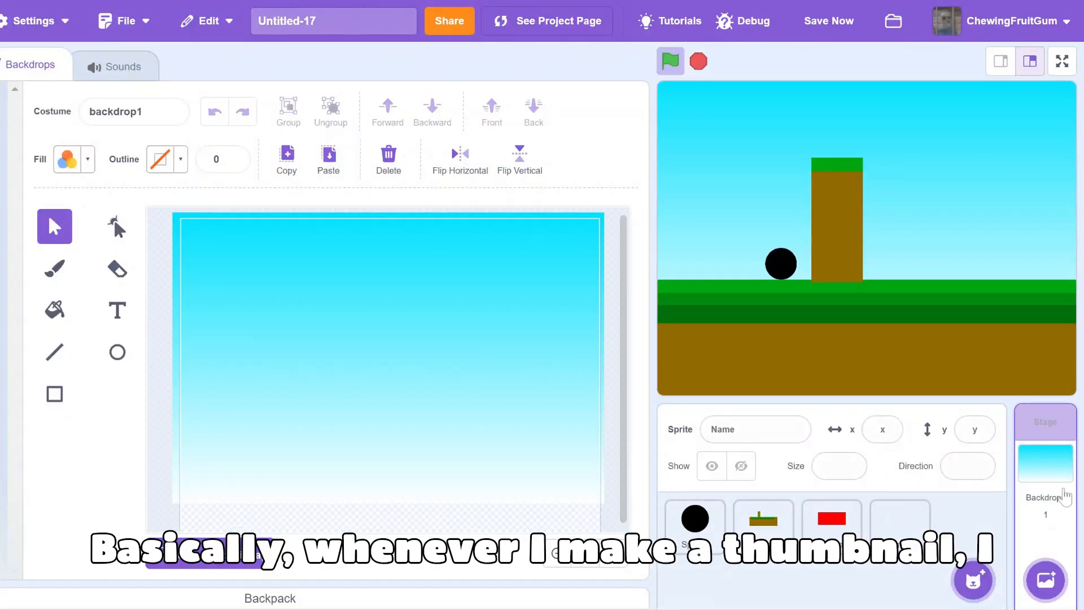
- Copy the sky backdrop, player ball and lava art, pasting them into the Thumbnail costume
left_click(900, 519)
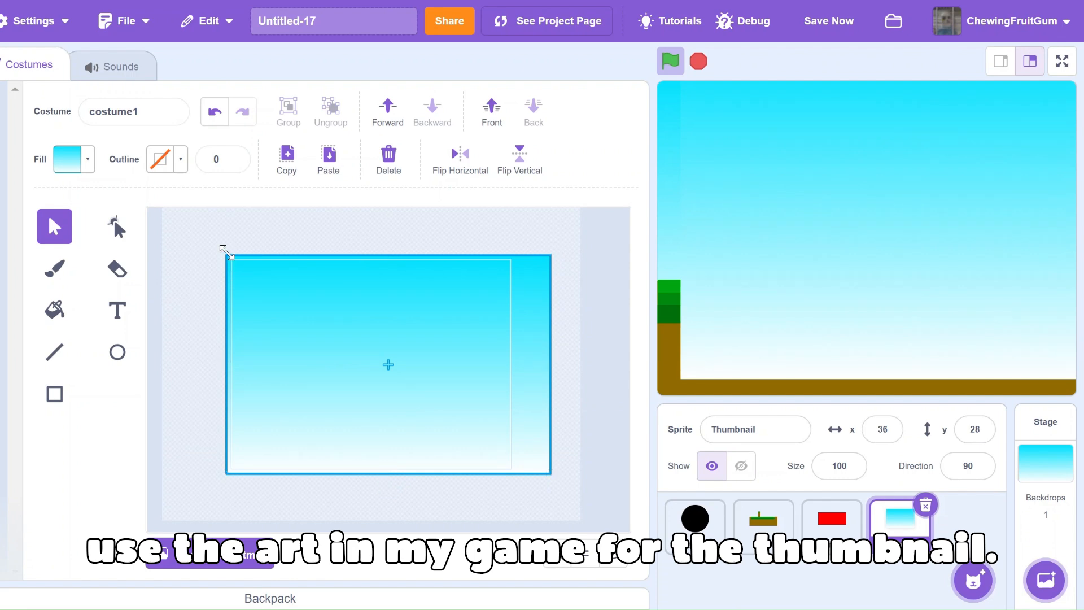
left_click(695, 518)
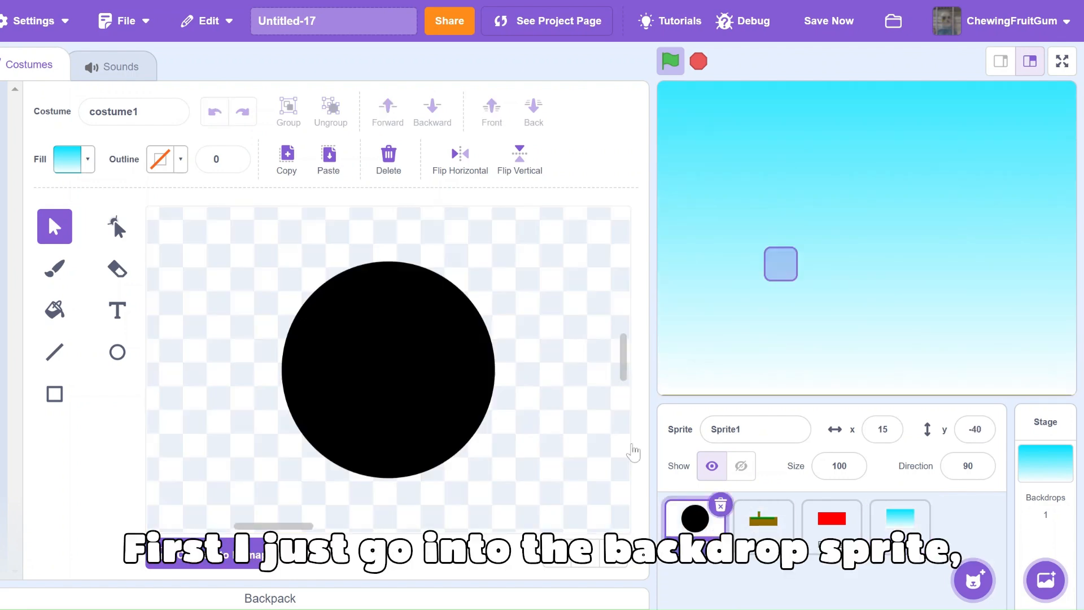
left_click(831, 519)
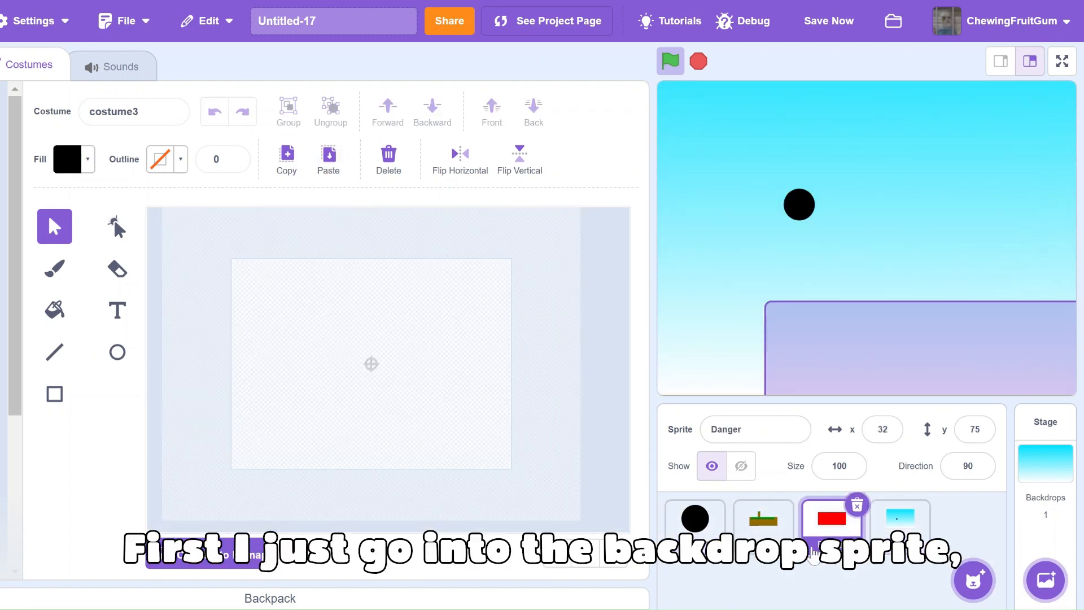
left_click(901, 518)
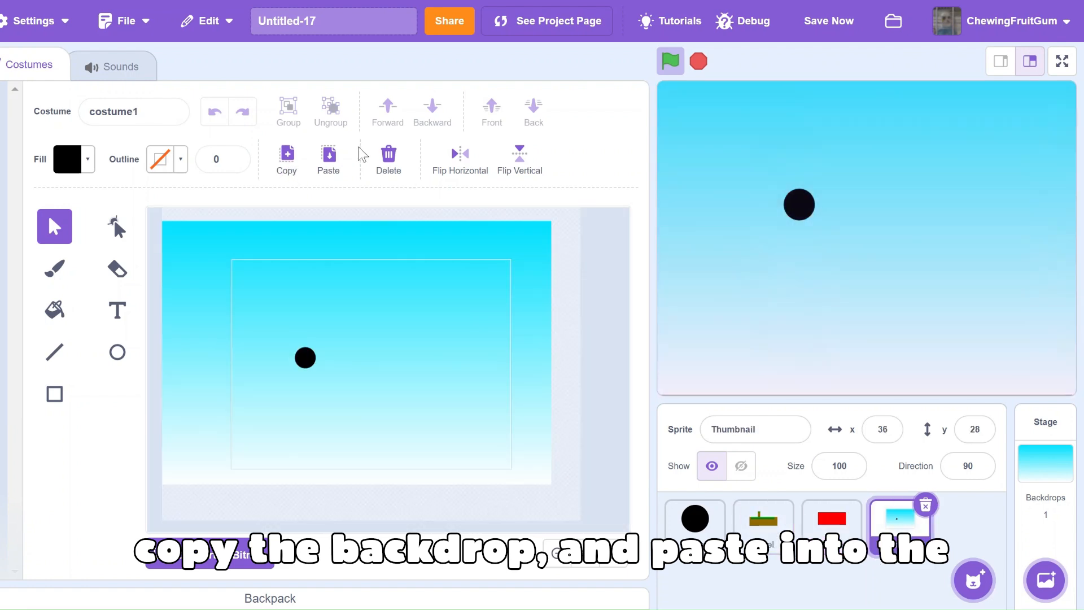
left_click(328, 159)
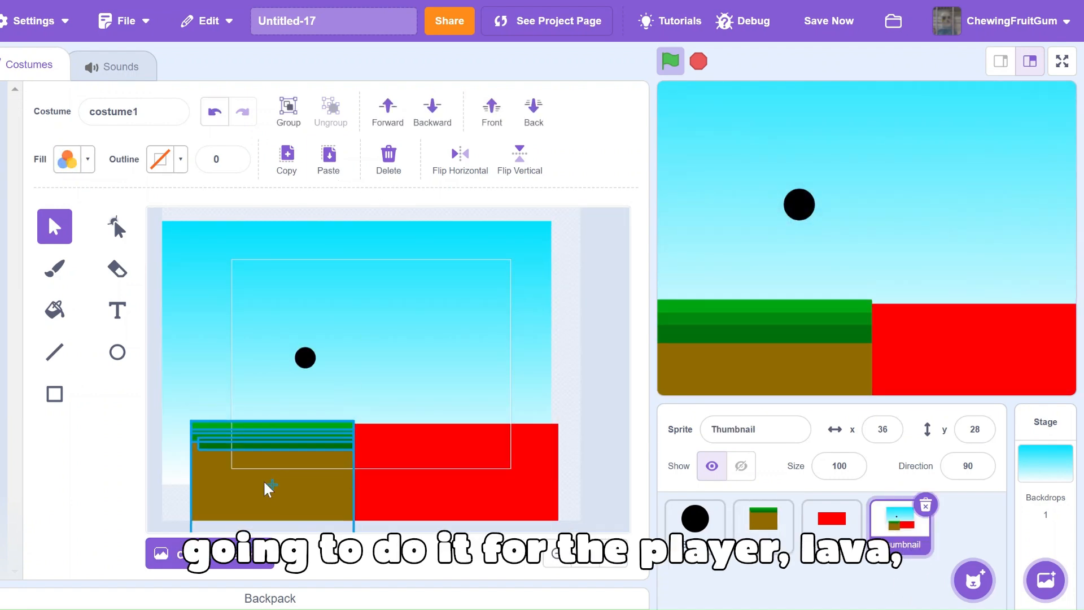
- Enlarge the player ball in the Thumbnail costume and move it up toward the centre
left_click(305, 358)
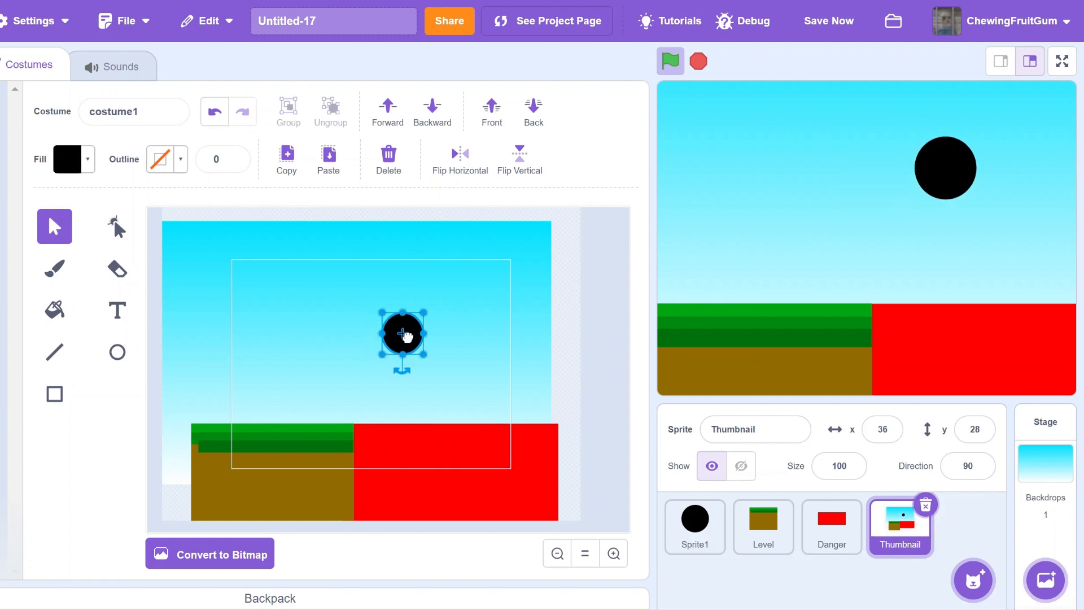
left_click(8, 66)
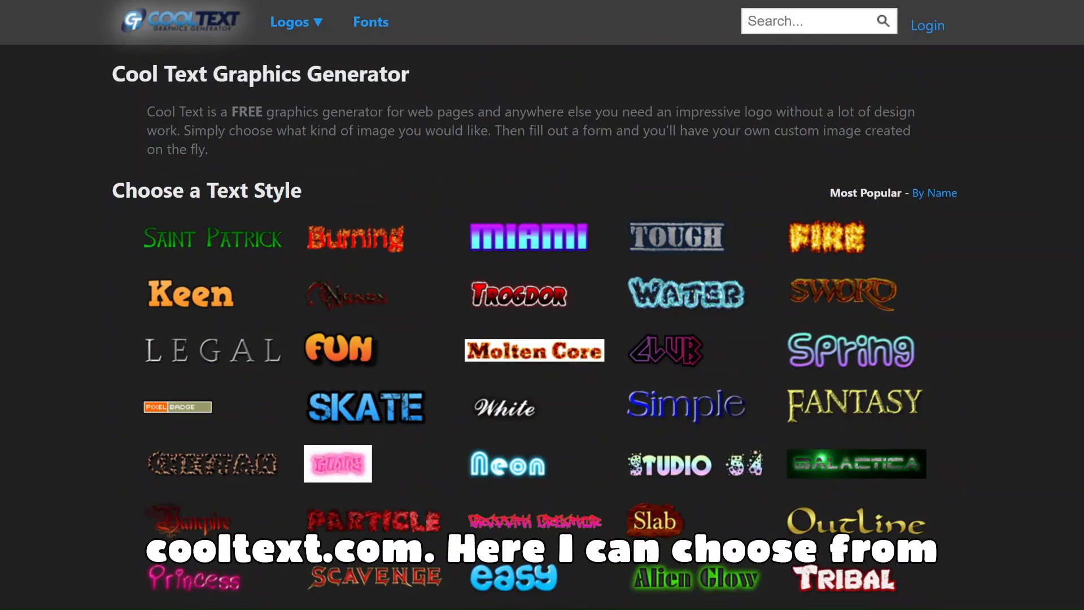
- Scroll through the Choose a Text Style gallery on cooltext.com
scroll("down", 3)
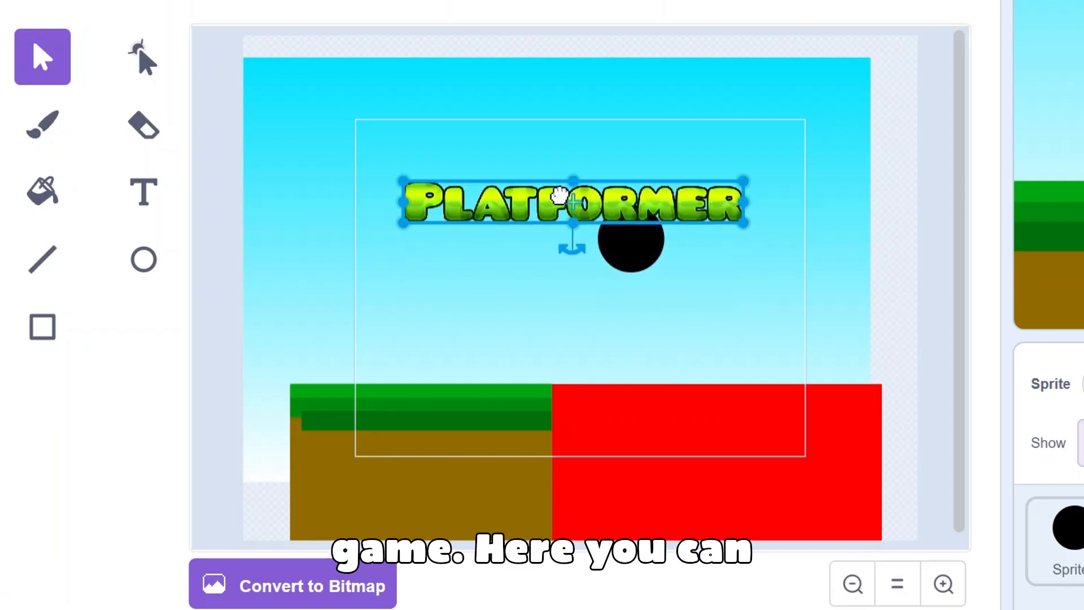
- Place the green PLATFORMER title above the ball and switch to the Thumbnail's code
left_click(628, 242)
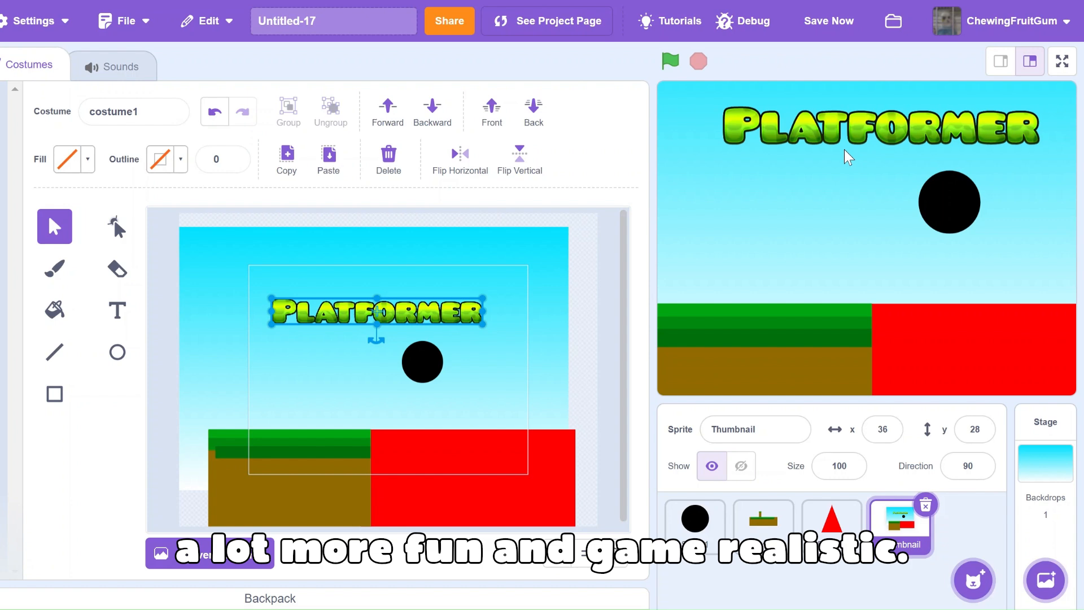
left_click(41, 66)
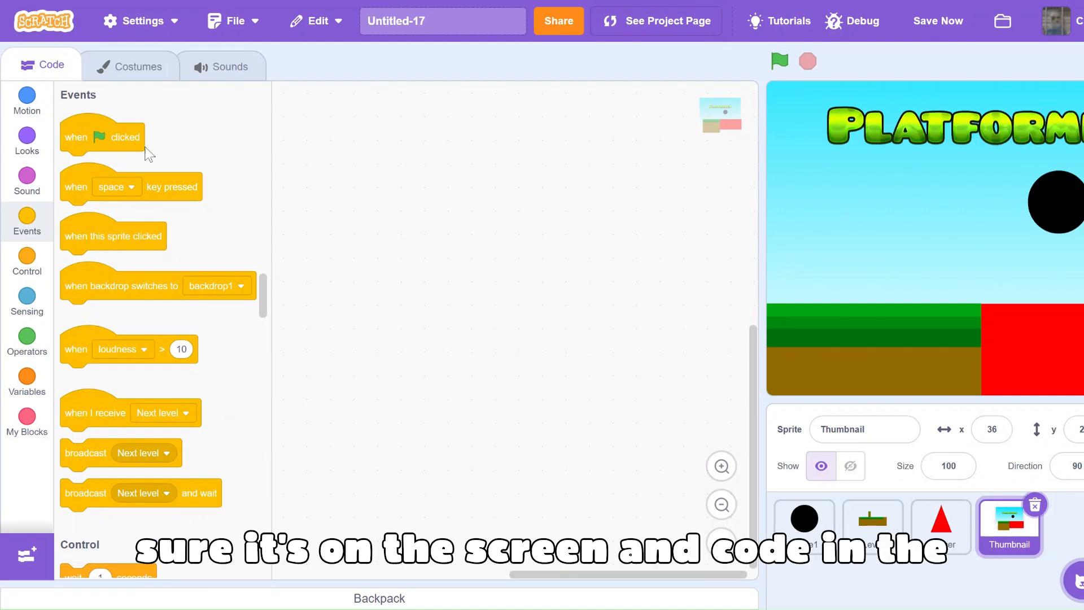
- Build a when-green-flag script that hides the Thumbnail and sends it to the back layer
left_click_drag(101, 136, 380, 162)
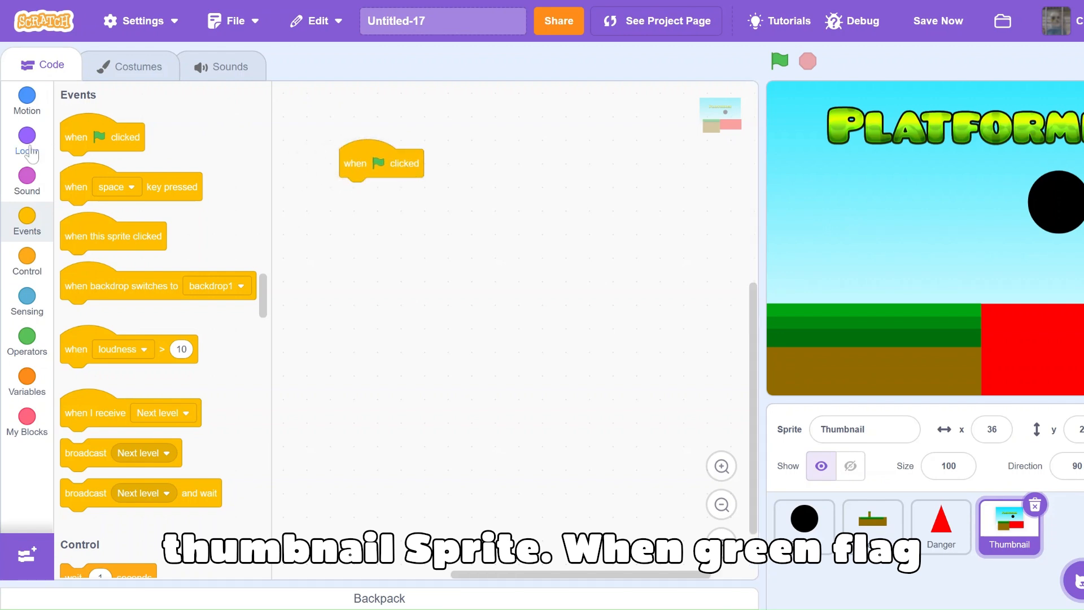
left_click(25, 142)
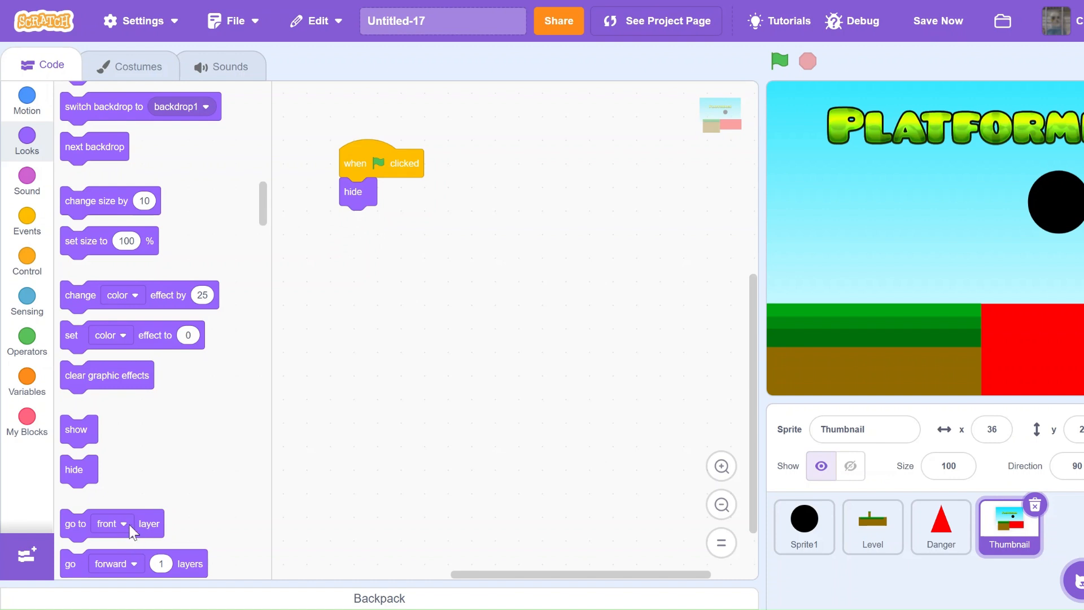
left_click(112, 523)
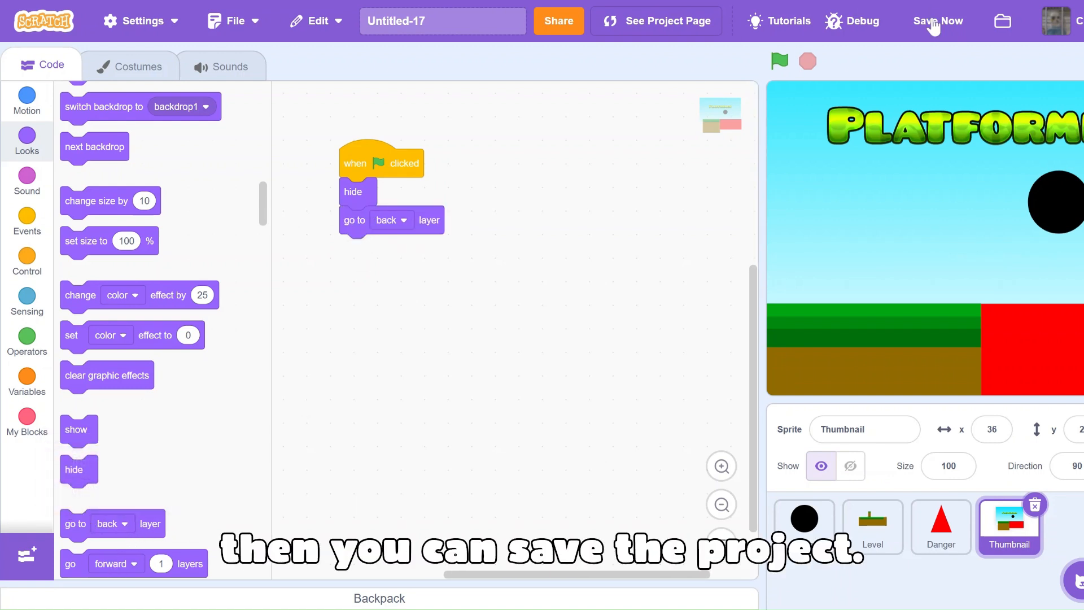
- Save the project with Save Now and run the green flag to test the thumbnail
left_click(939, 21)
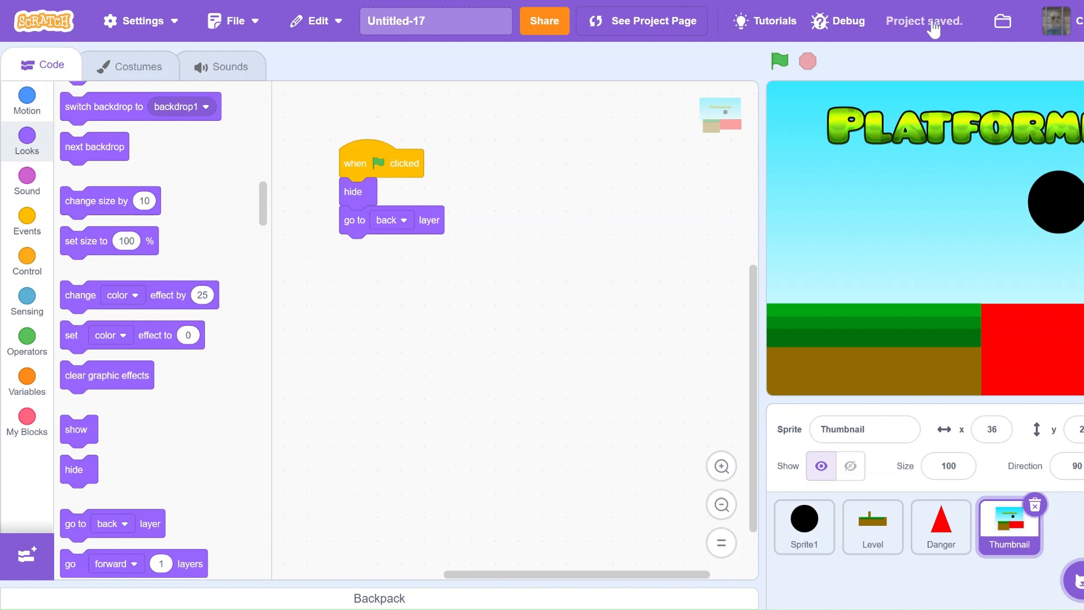
left_click(780, 61)
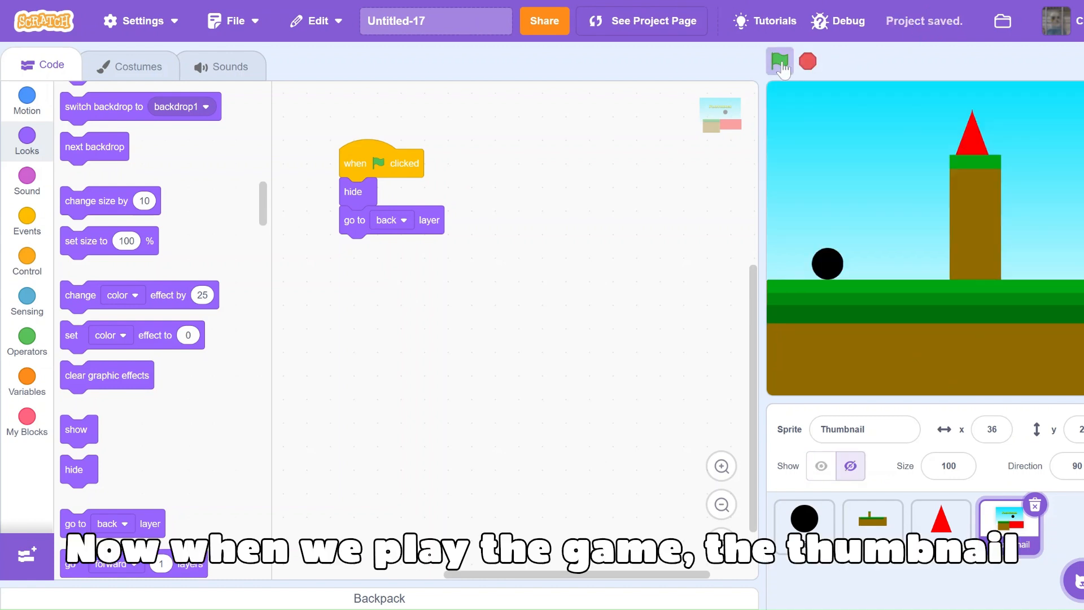
left_click(780, 61)
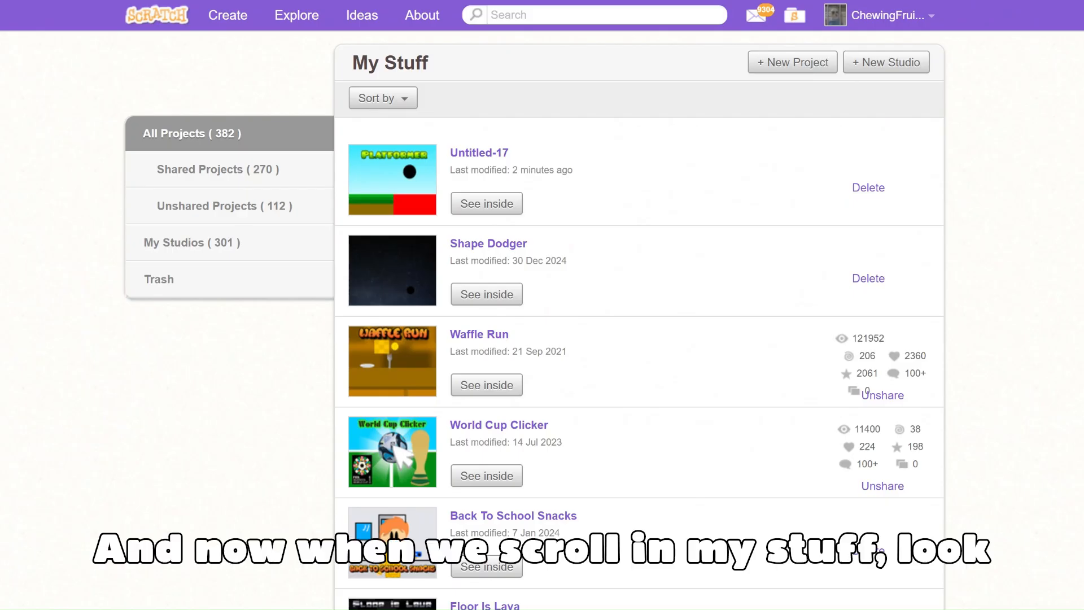
mouse_move(396, 184)
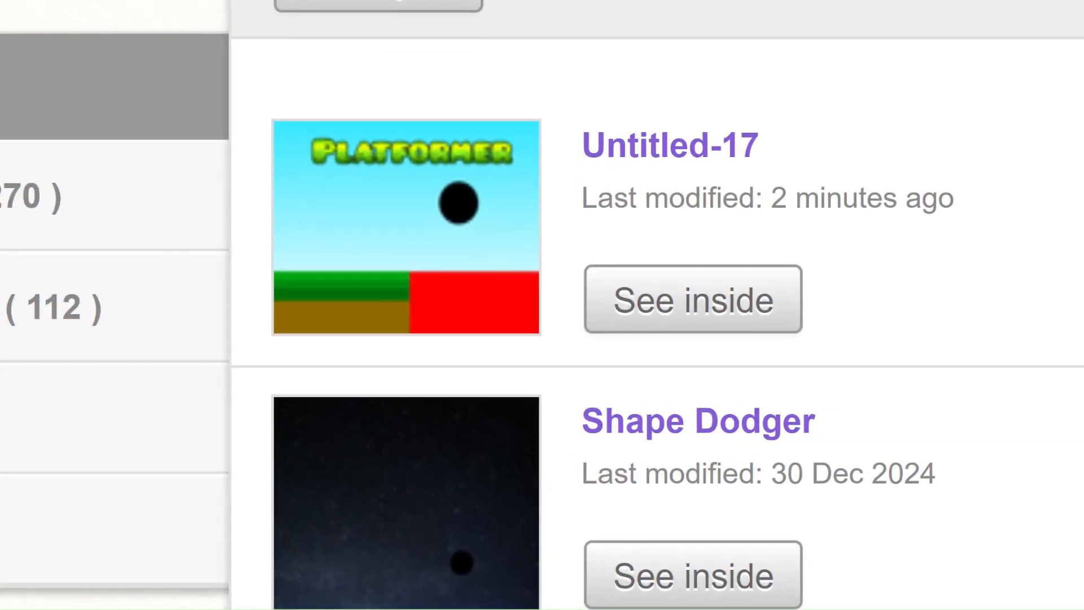
- Reopen Untitled-17 from My Stuff with See inside after checking its PLATFORMER thumbnail
left_click(693, 299)
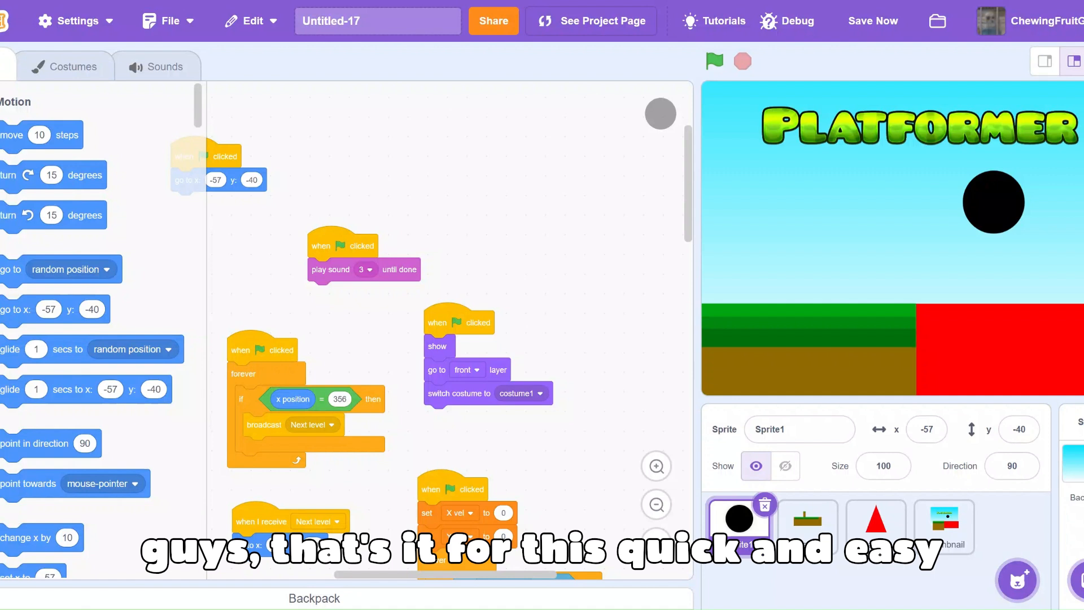